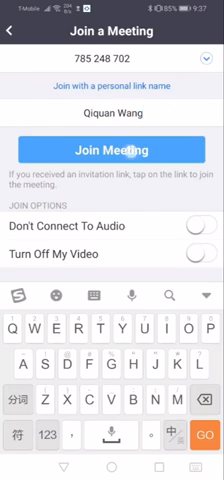
pyautogui.click(112, 151)
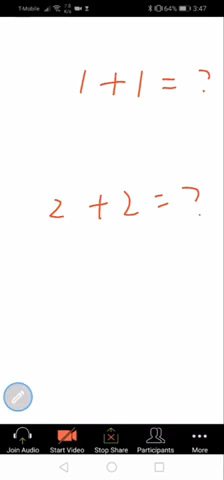
# Stop sharing the whiteboard showing the red 1+1=? and 2+2=?
pyautogui.click(111, 452)
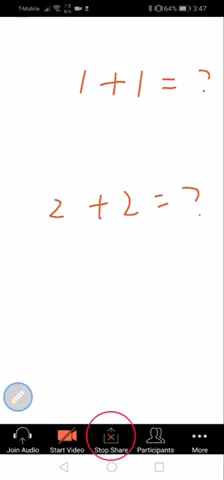